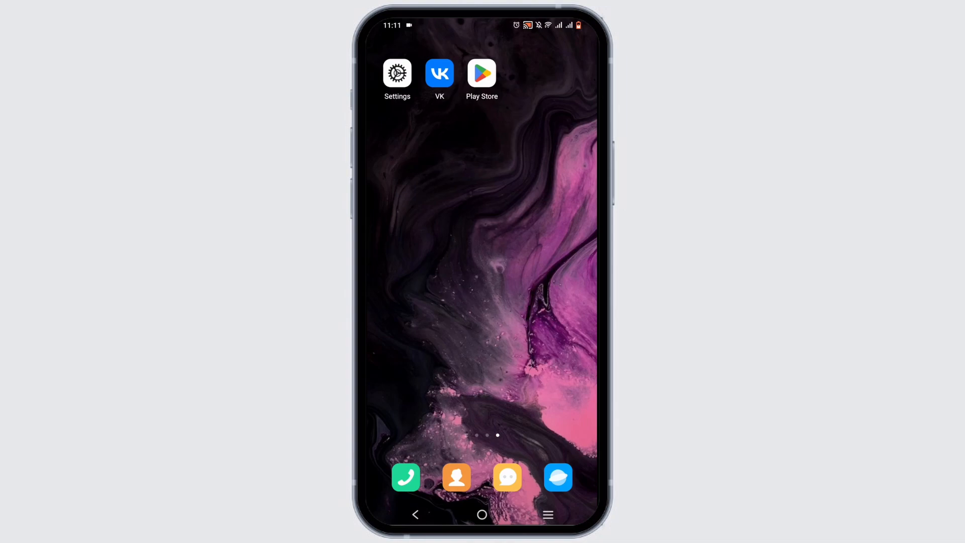
Step: Launch VK from the home screen and scroll through the suggested-posts news feed
click(440, 73)
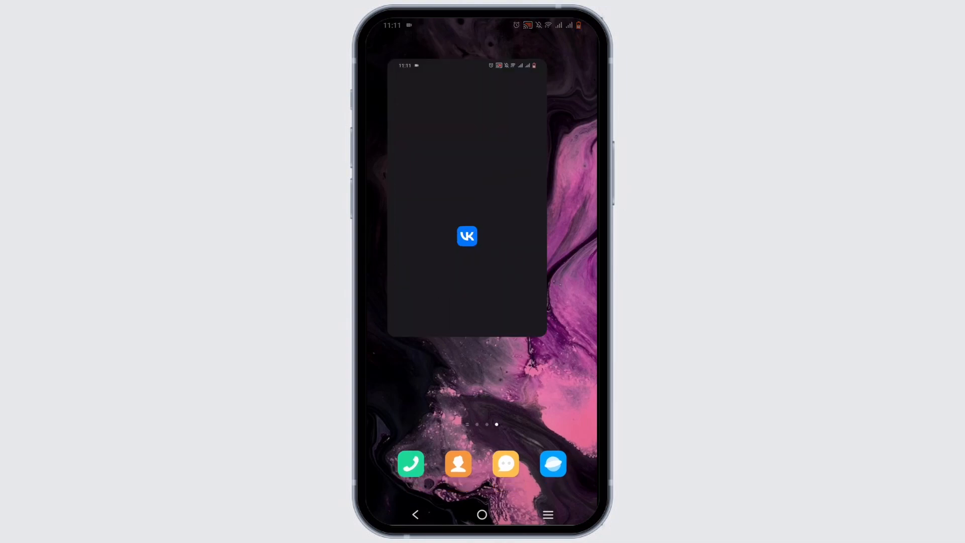
click(467, 235)
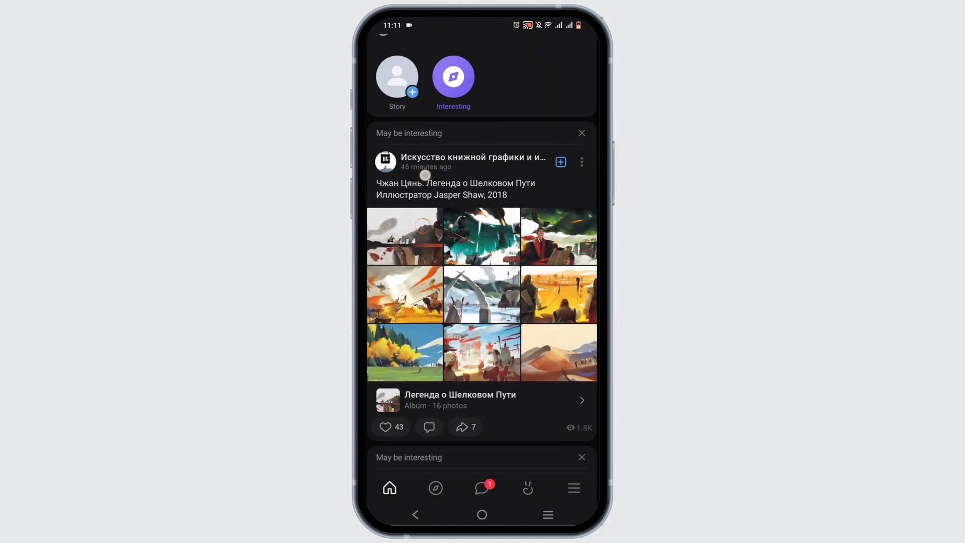
scroll(down, 3)
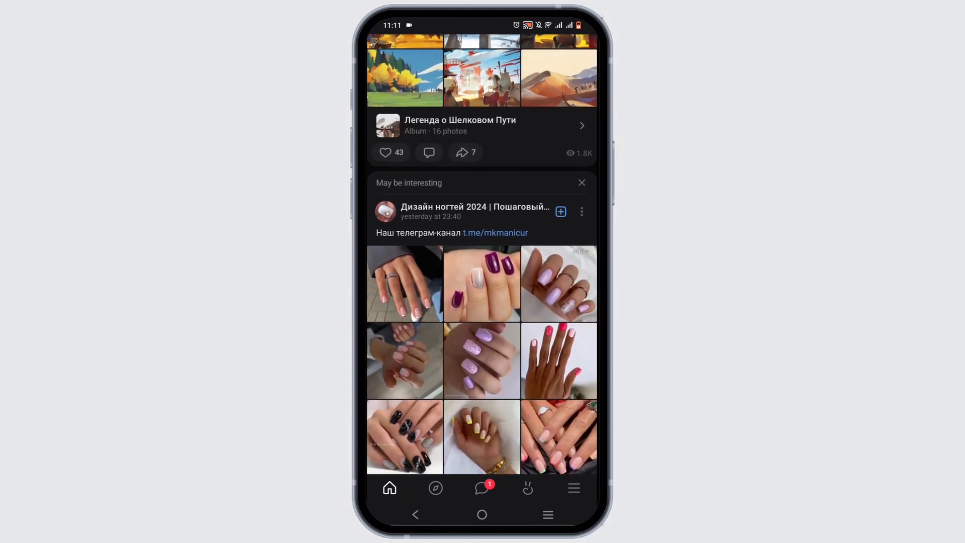
scroll(down, 3)
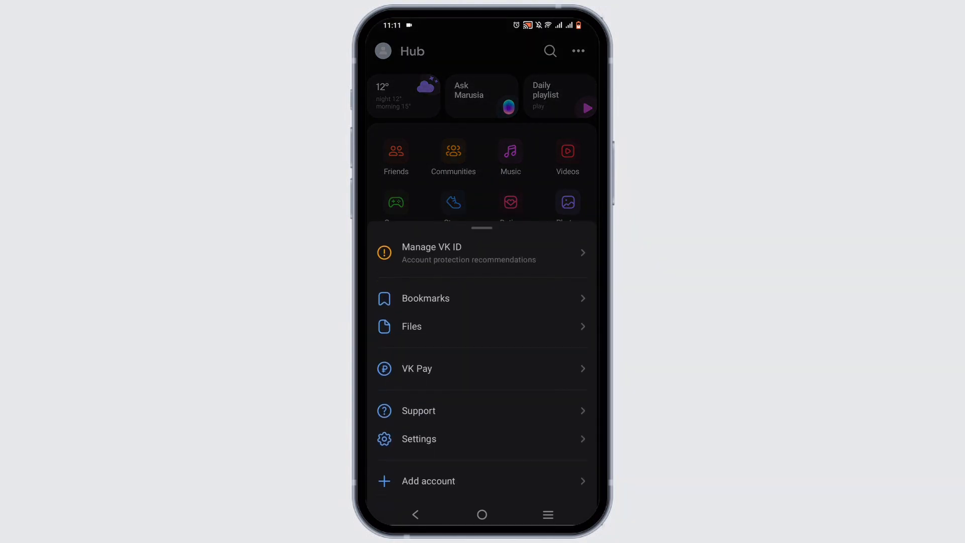
Step: View VK's App settings where Language shows System, then return to the home screen
click(419, 439)
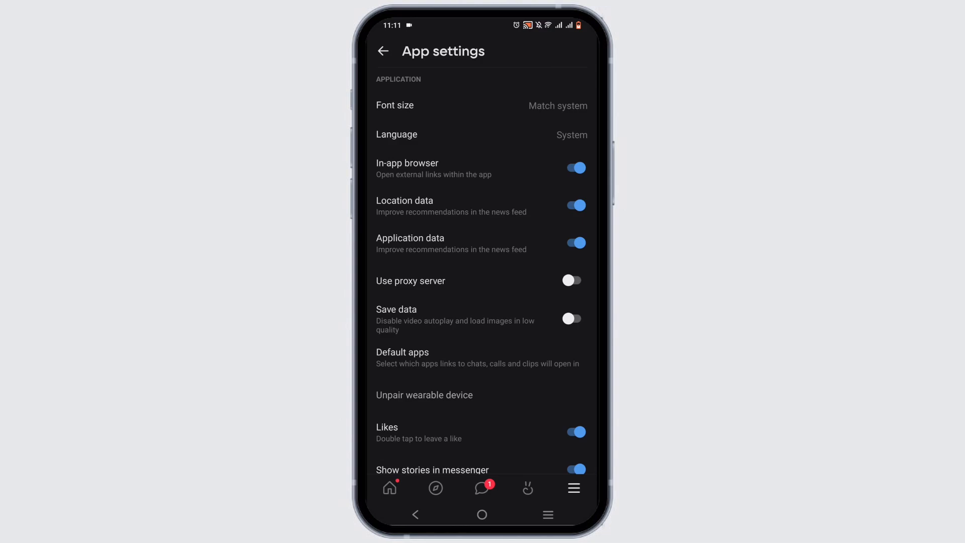
click(396, 134)
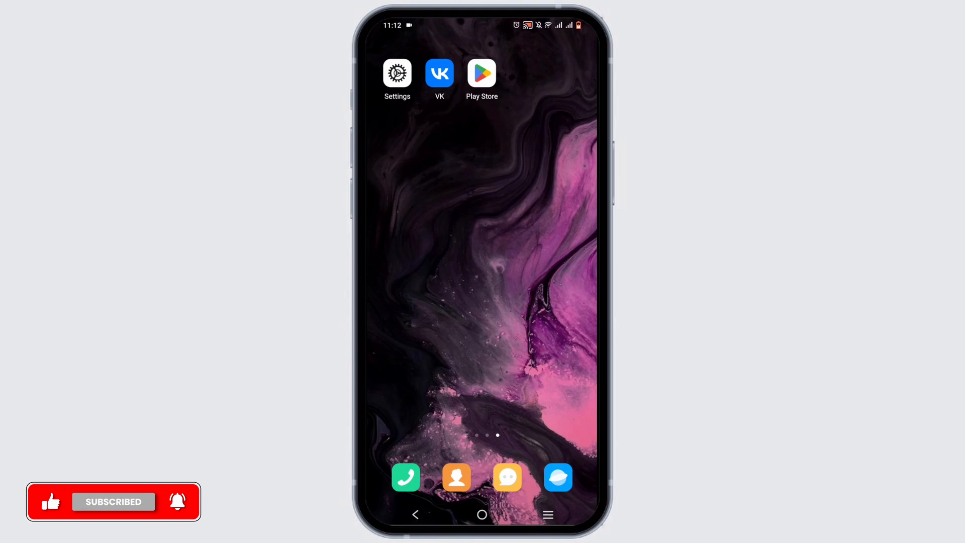
Step: Search Android Settings for 'language' and go to the Languages & input page
click(397, 72)
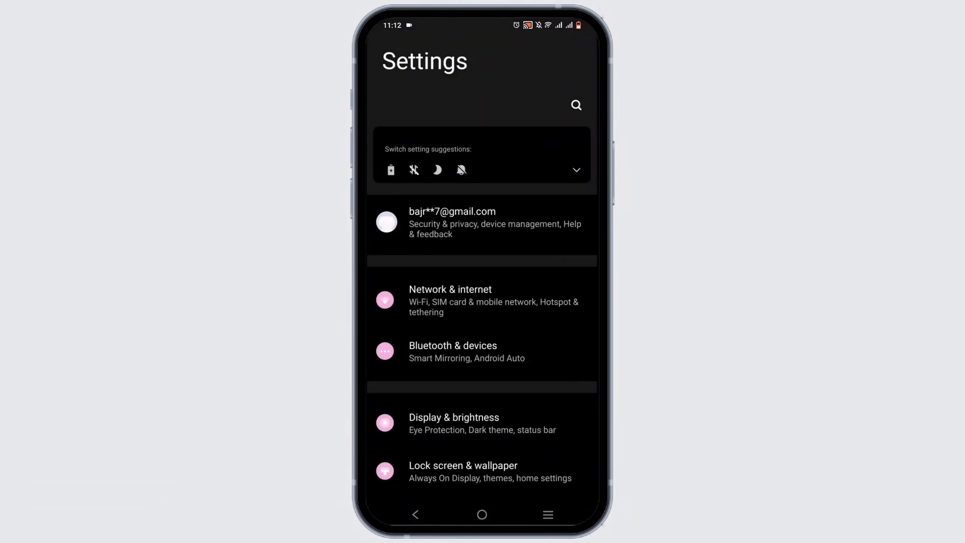
click(575, 105)
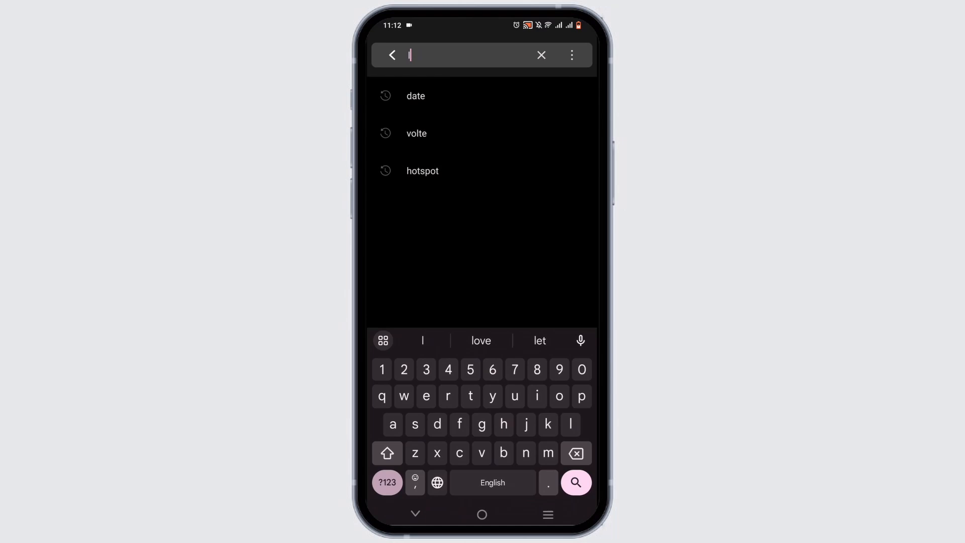
text(language)
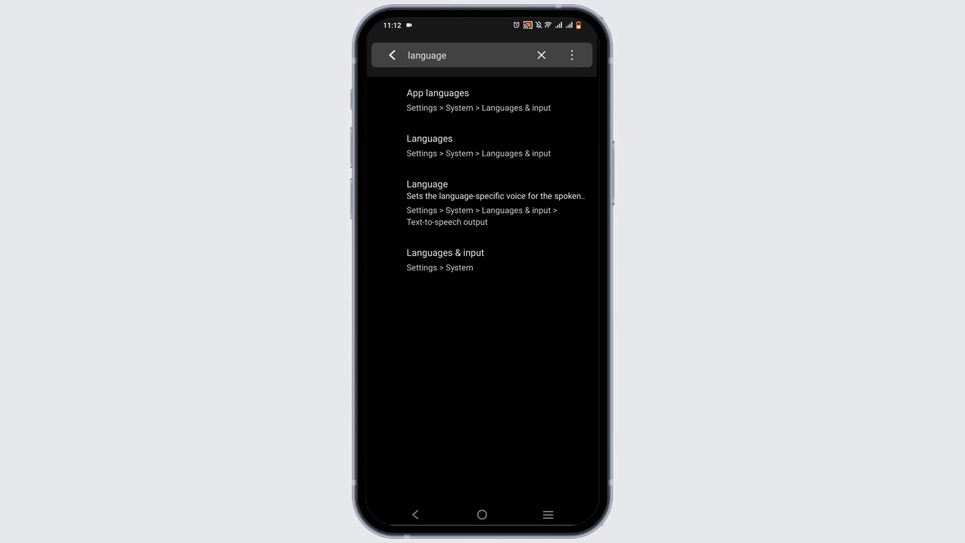
click(445, 252)
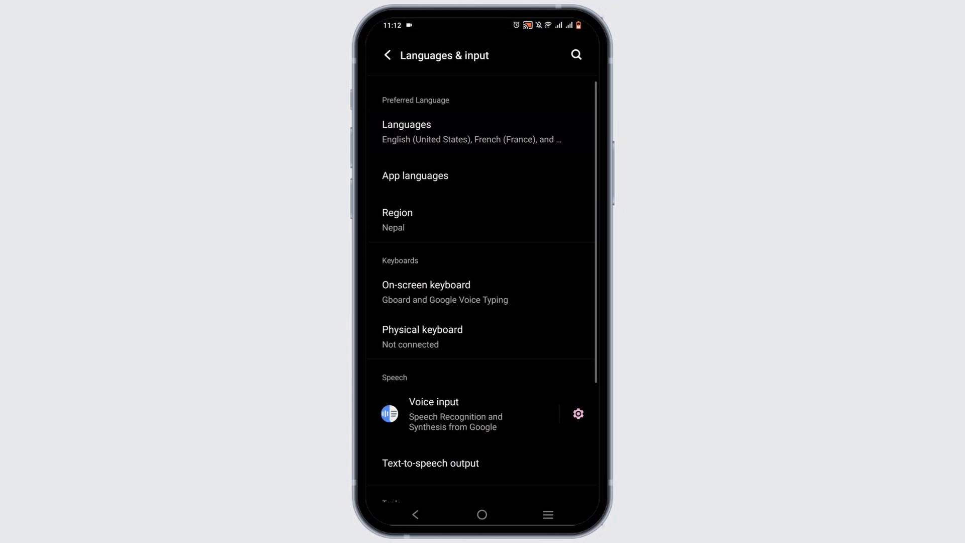
Step: View the device language list (English, French, Nepali), then go to App languages
click(406, 131)
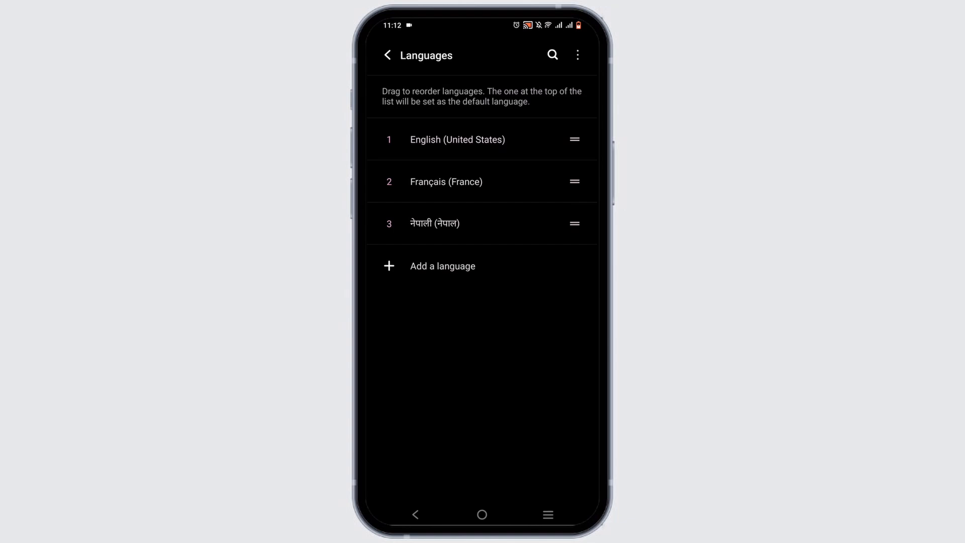
click(443, 265)
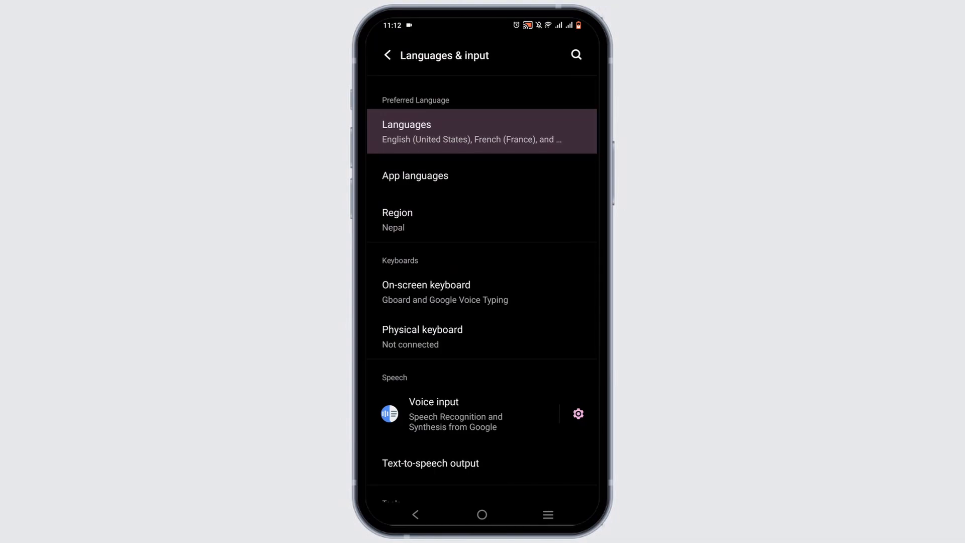
click(415, 175)
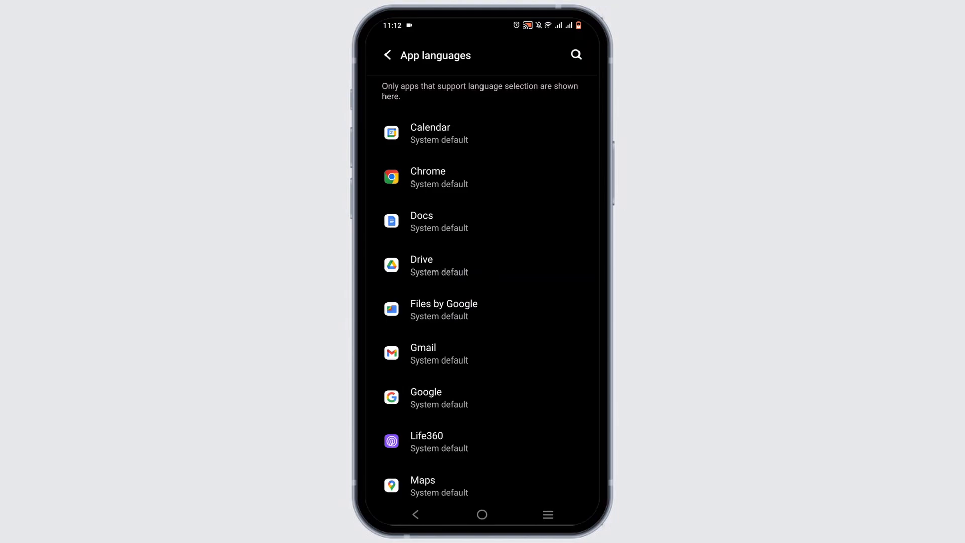
Step: Scroll through VK's language options (System default, English, Español) and return to Languages & input
scroll(down, 3)
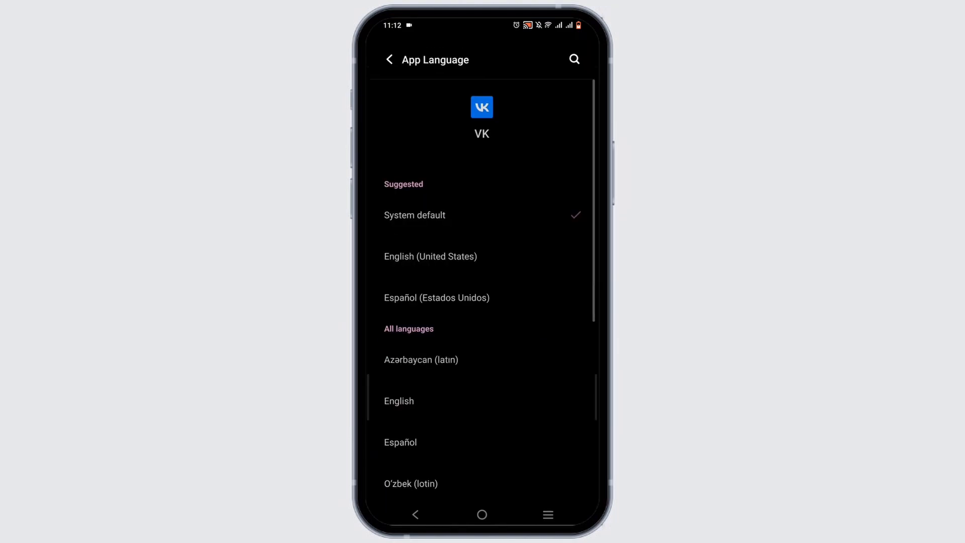
scroll(down, 3)
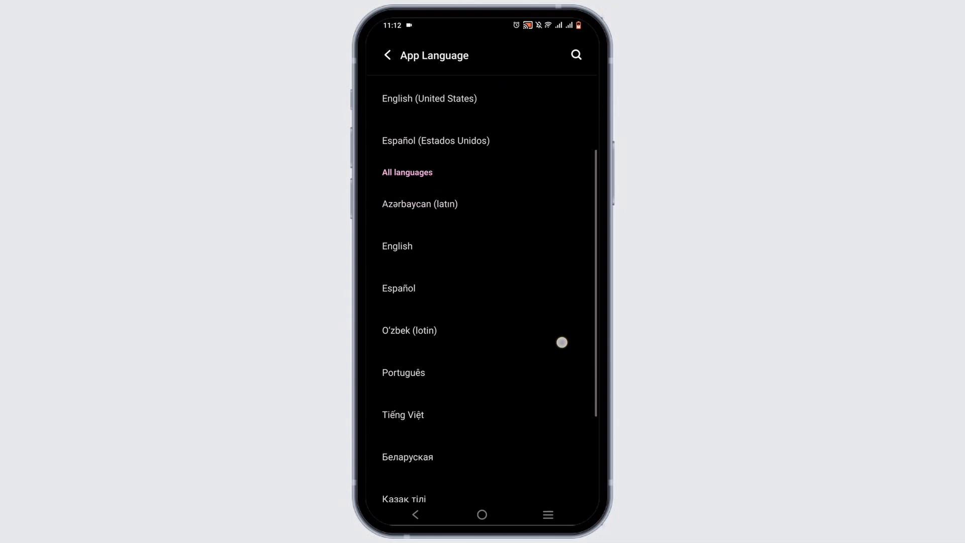
scroll(down, 3)
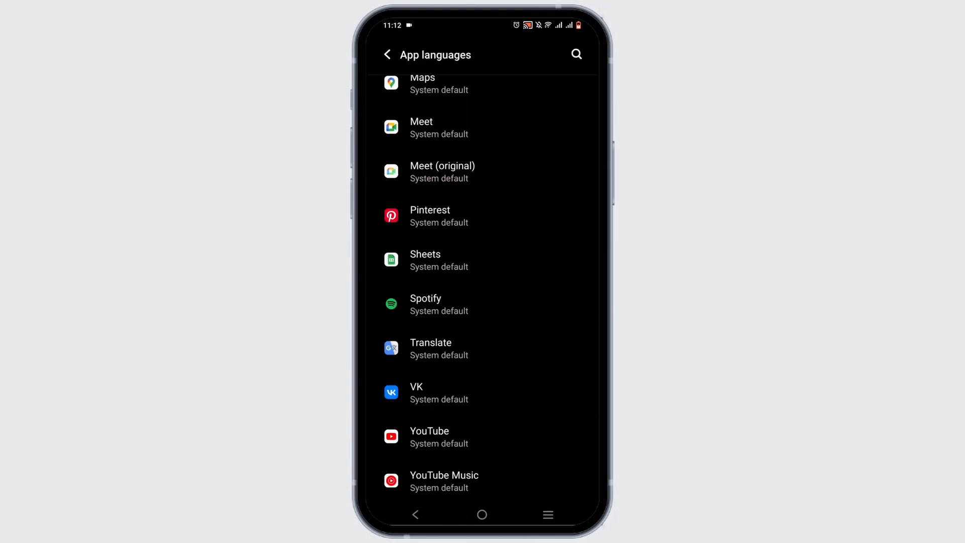
click(388, 55)
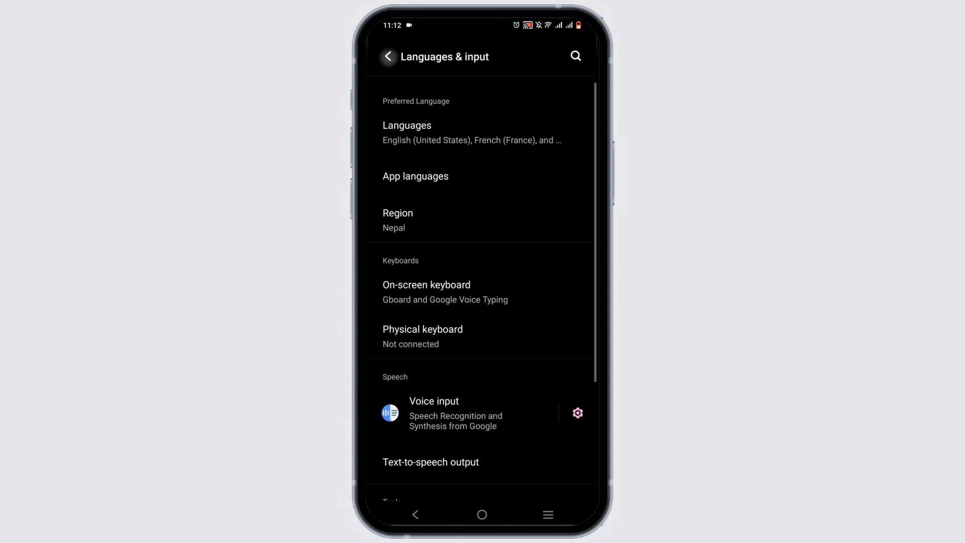